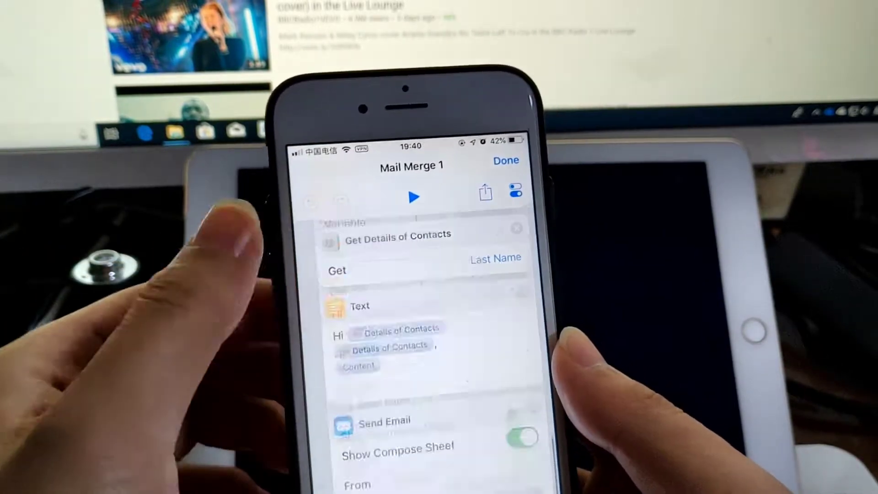
# Scroll through the Mail Merge 1 actions and run the shortcut
pyautogui.scroll(-3)
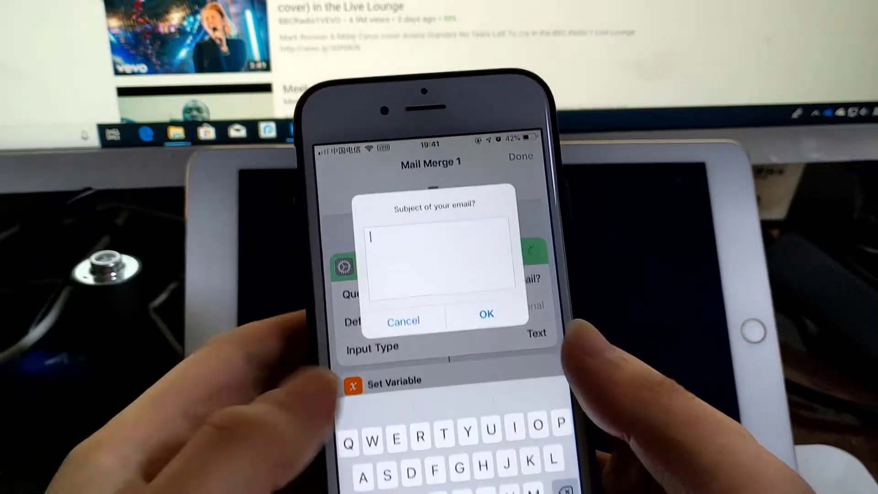
# Enter subject 'Test' and the body 'How are you?' in the shortcut's prompts
pyautogui.write('Te')
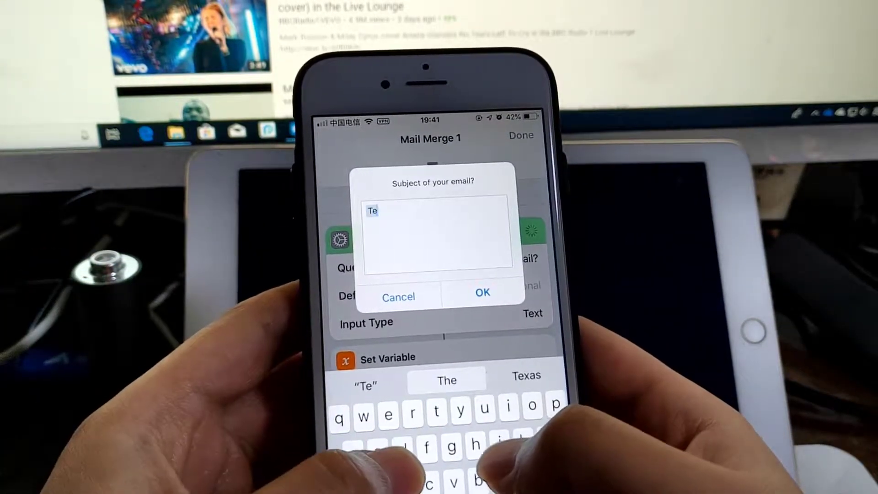
pyautogui.click(481, 292)
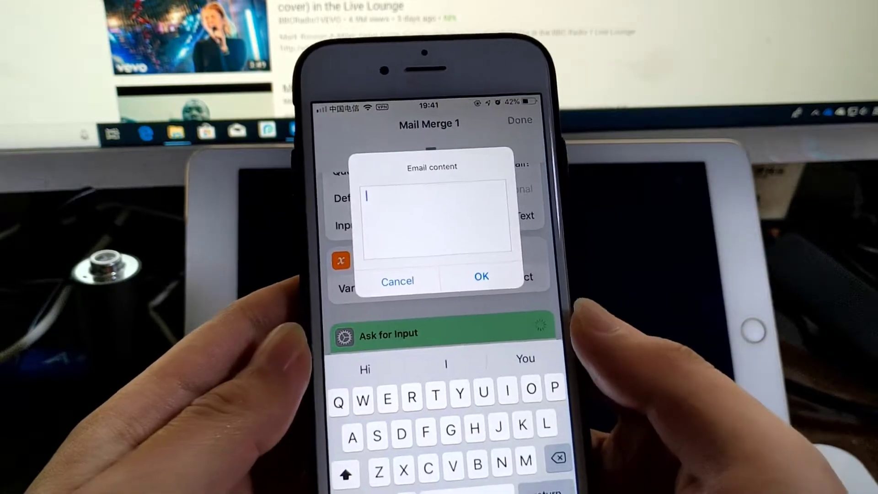
pyautogui.write('H')
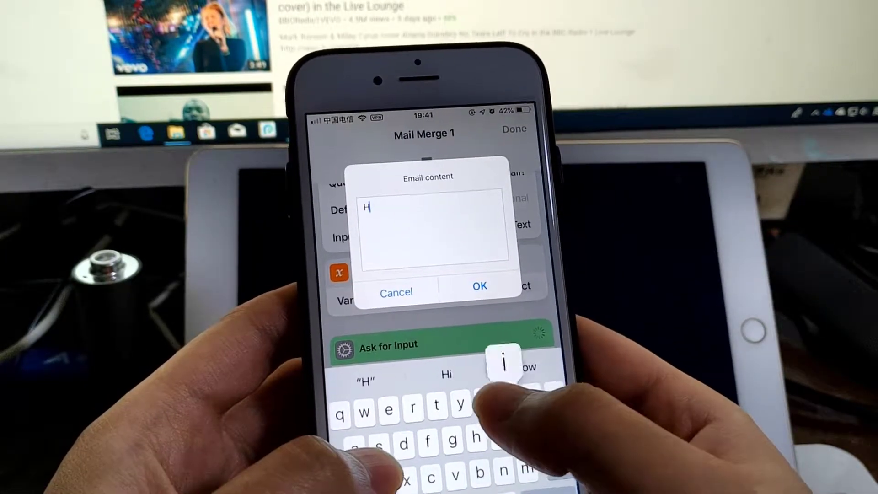
pyautogui.write('ow')
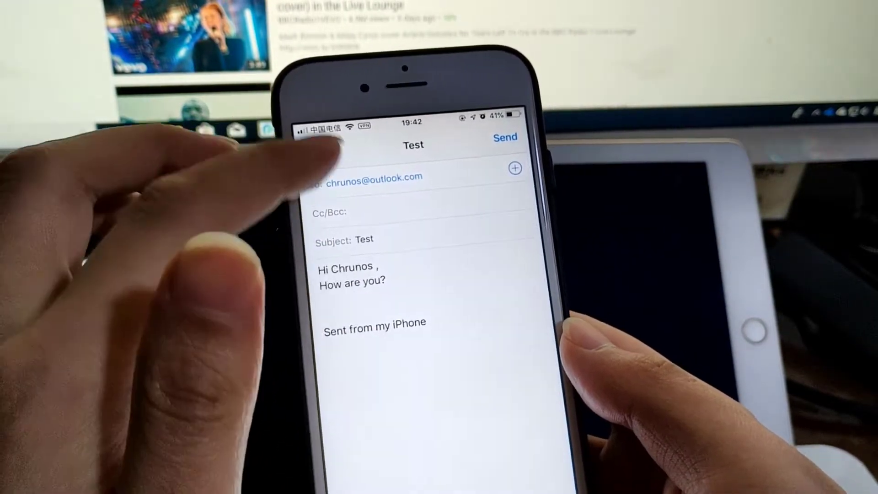
# Cancel the personalised email and delete the draft
pyautogui.click(333, 148)
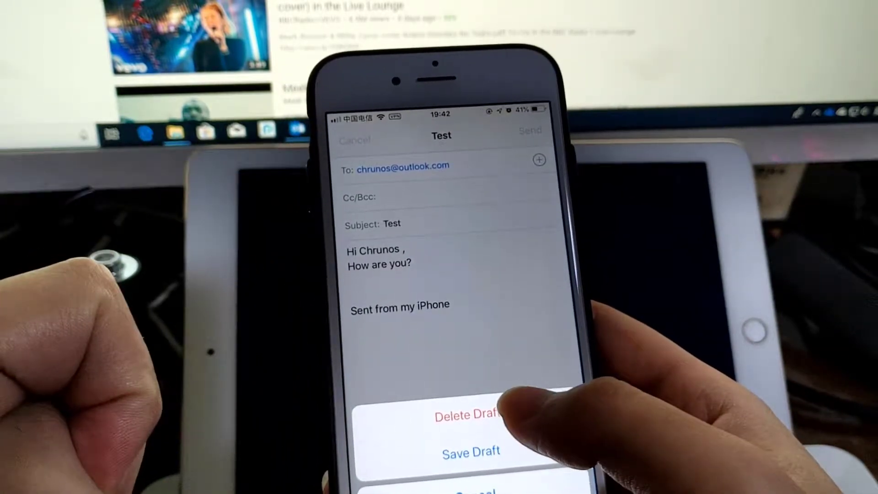
pyautogui.click(470, 415)
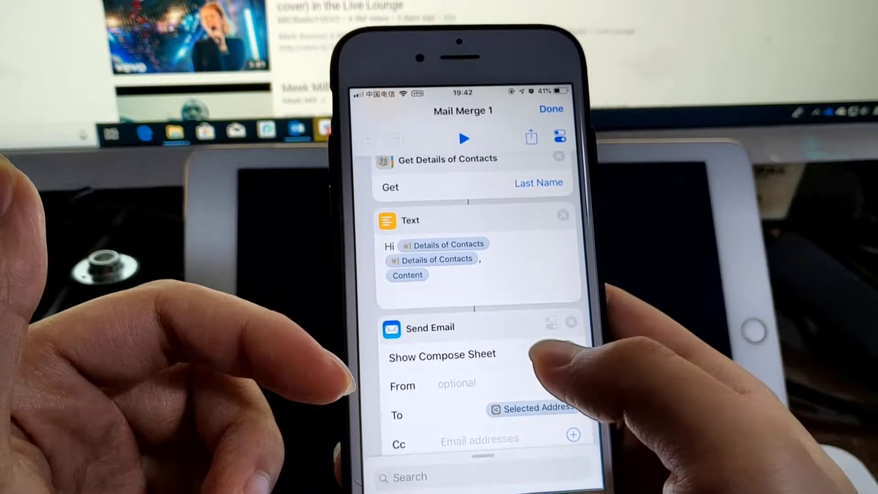
# Turn off Show Compose Sheet in Send Email and fill in the From address
pyautogui.click(560, 348)
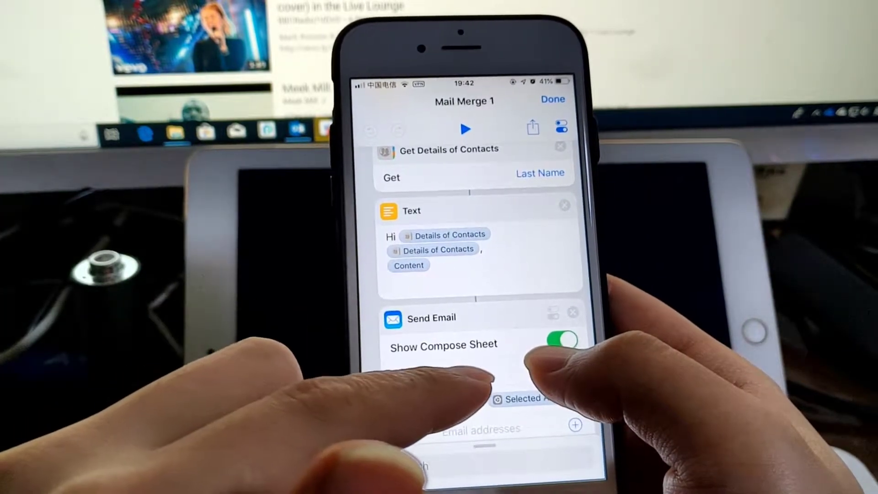
pyautogui.click(562, 342)
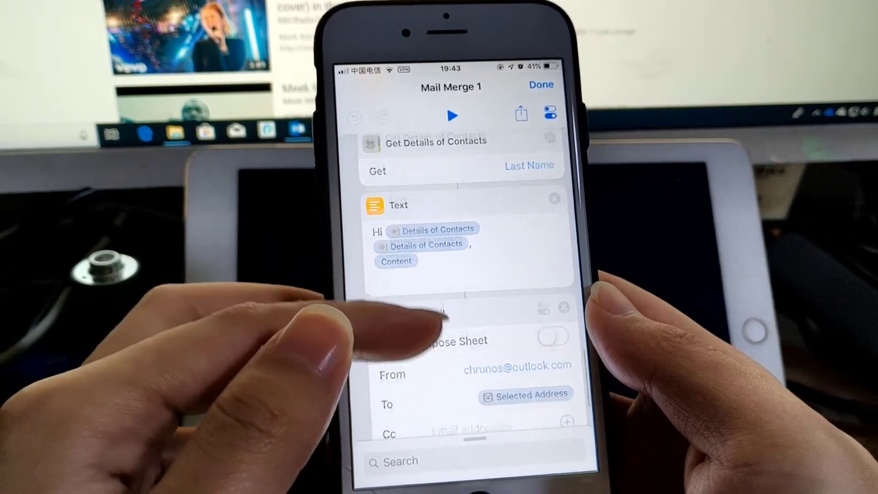
pyautogui.scroll(-3)
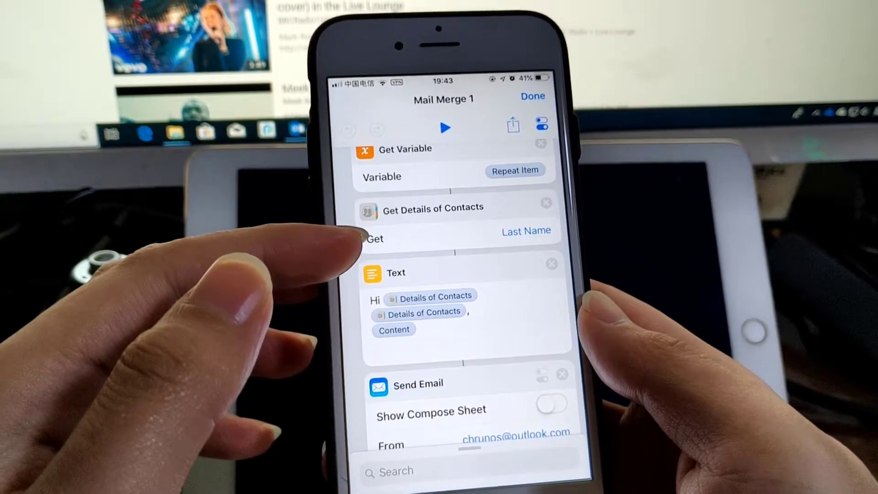